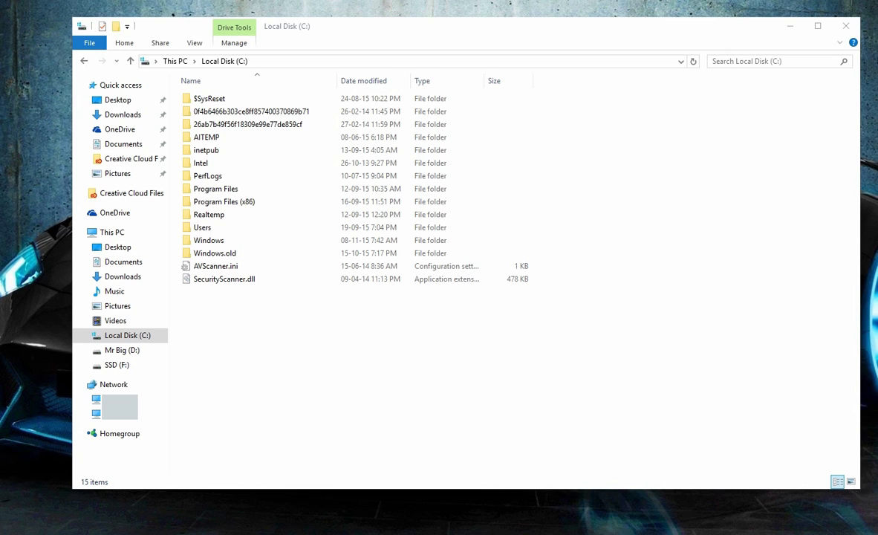
mouse_move(195, 47)
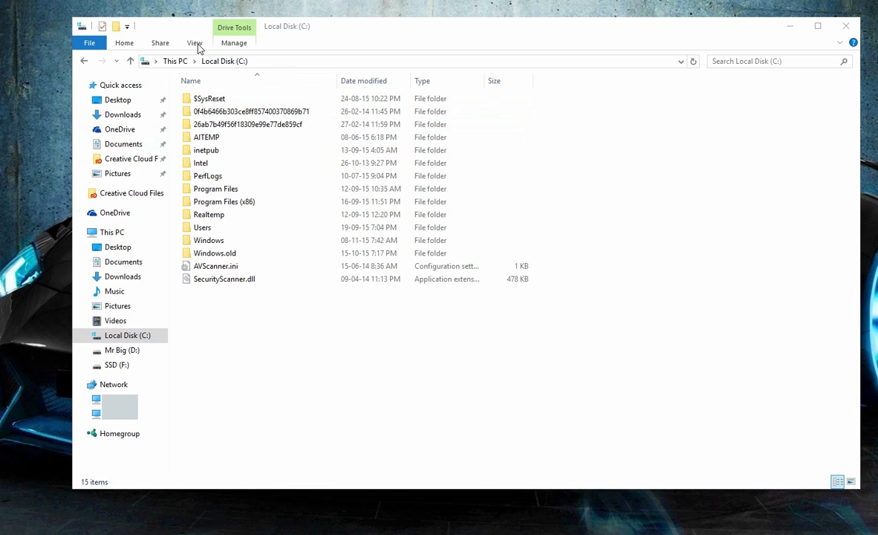
Turn on 'Show hidden files, folders, and drives' in Folder Options and apply it.
left_click(195, 42)
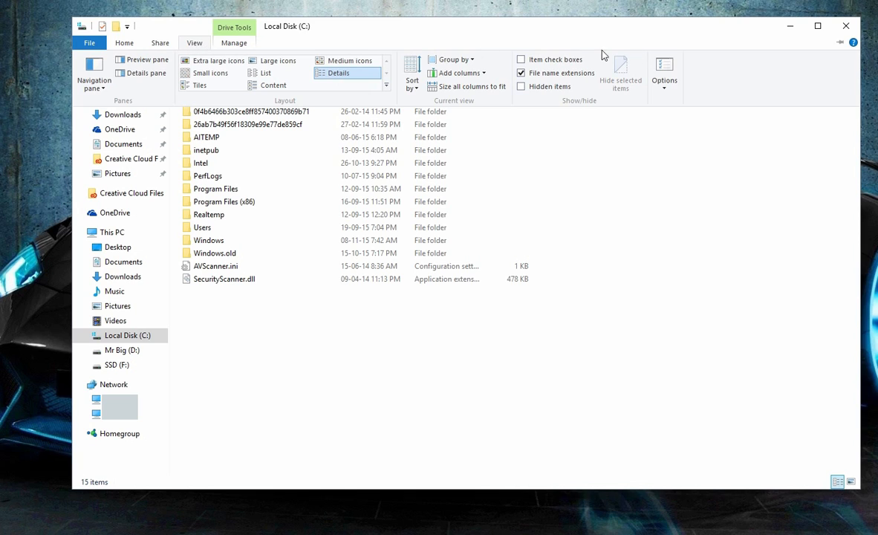
left_click(663, 74)
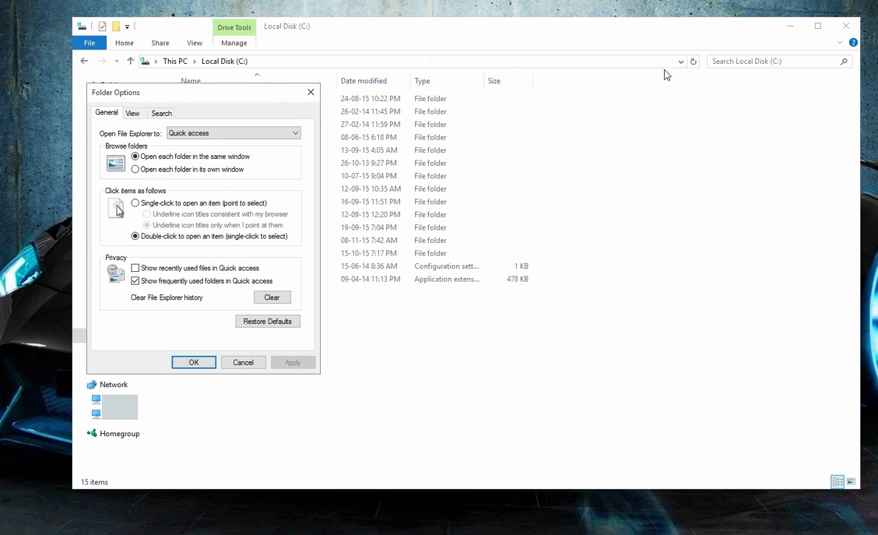
left_click(132, 112)
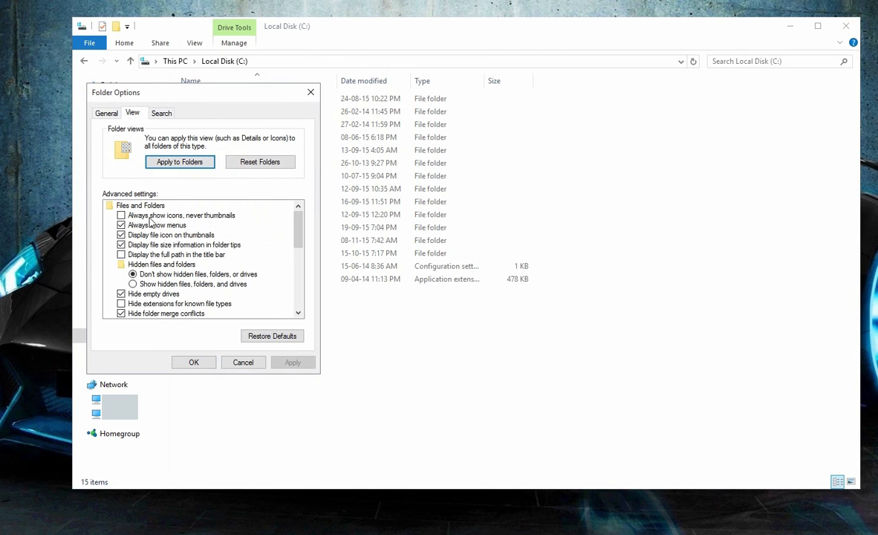
left_click(132, 284)
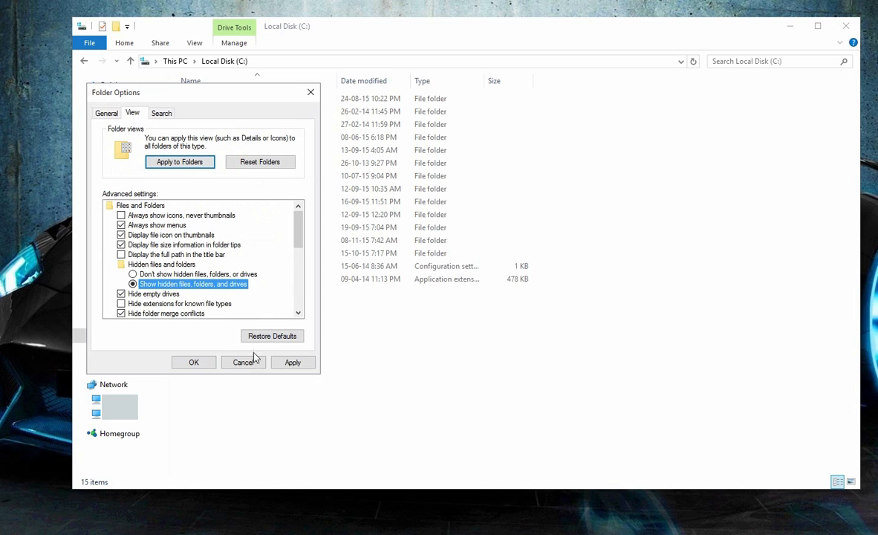
left_click(193, 361)
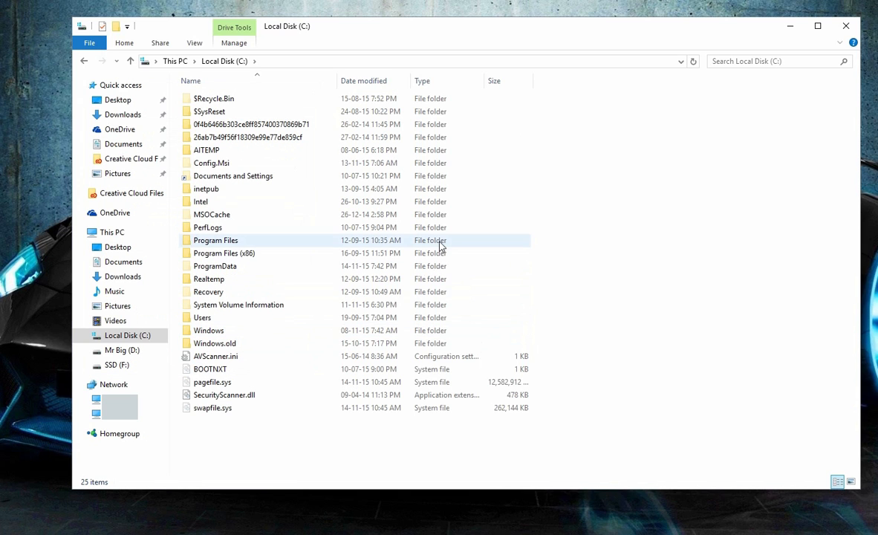
mouse_move(319, 266)
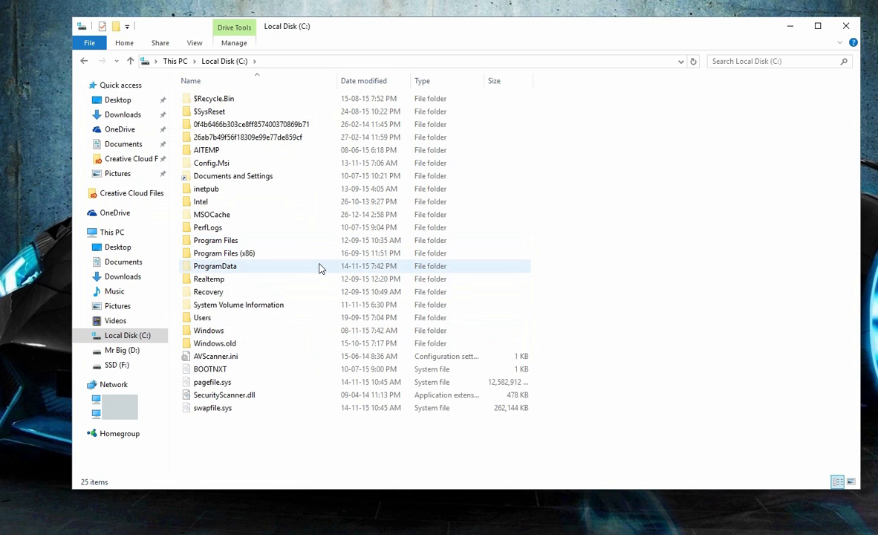
Browse from Users through the profile's AppData\Roaming into the Kodi folder.
double_click(202, 317)
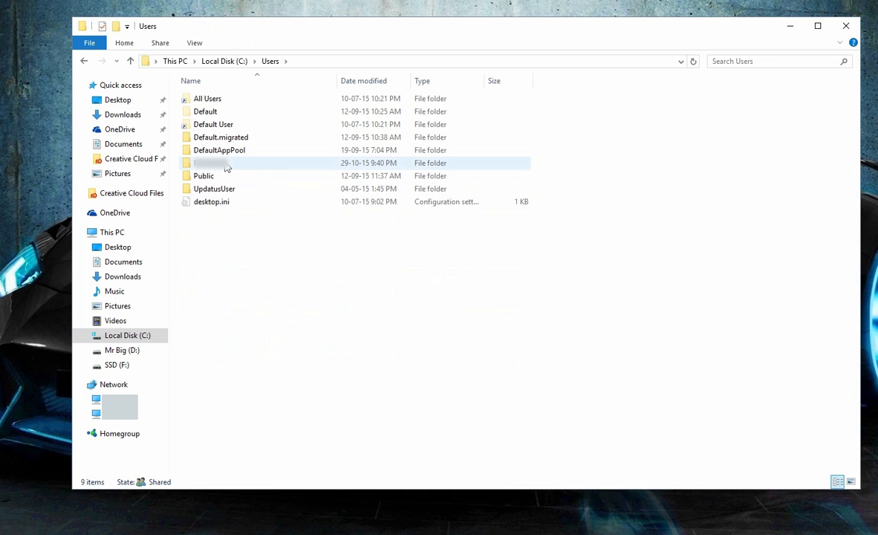
double_click(211, 163)
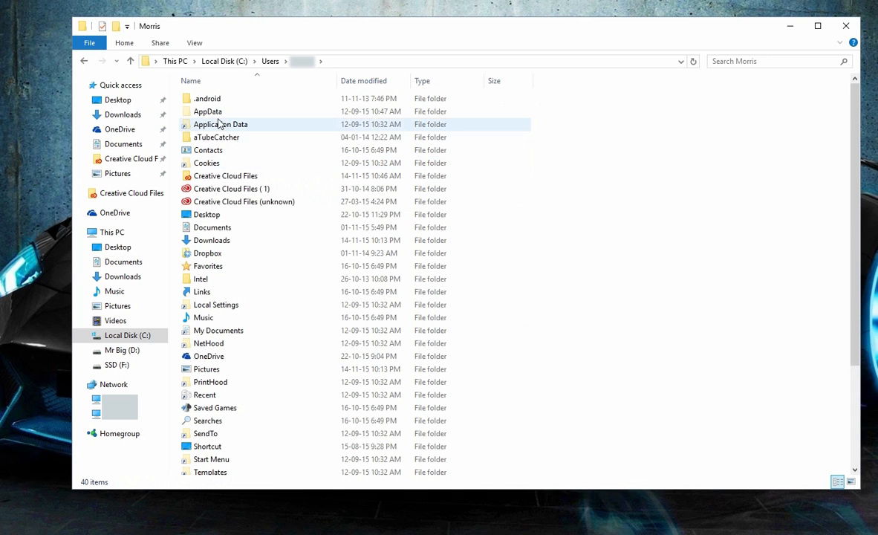
double_click(216, 110)
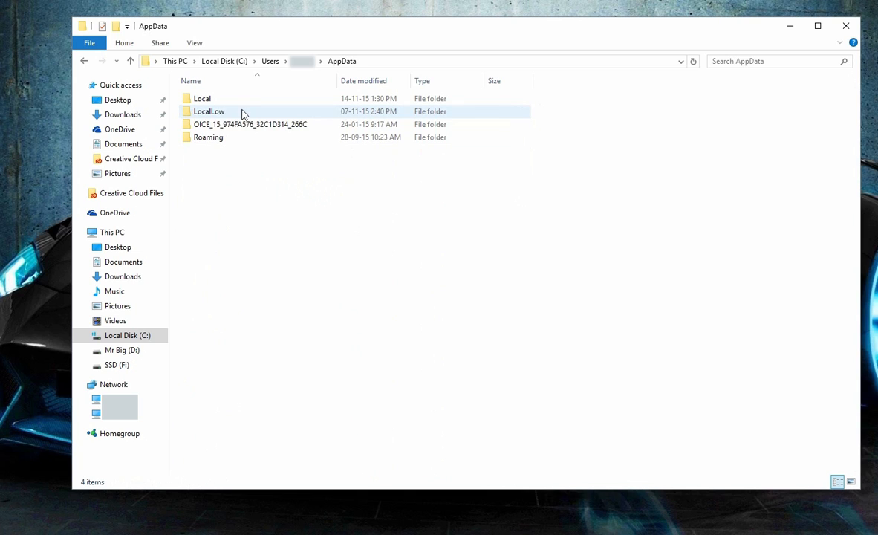
double_click(208, 137)
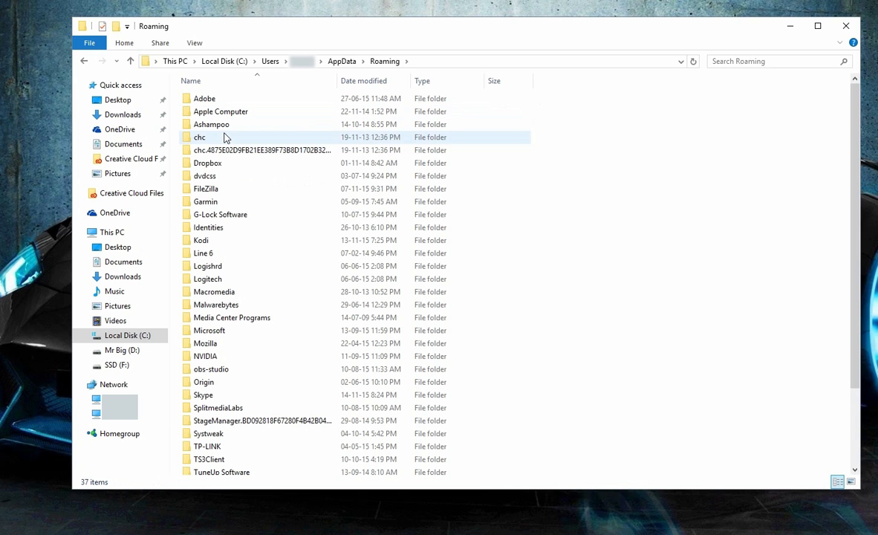
left_click(216, 304)
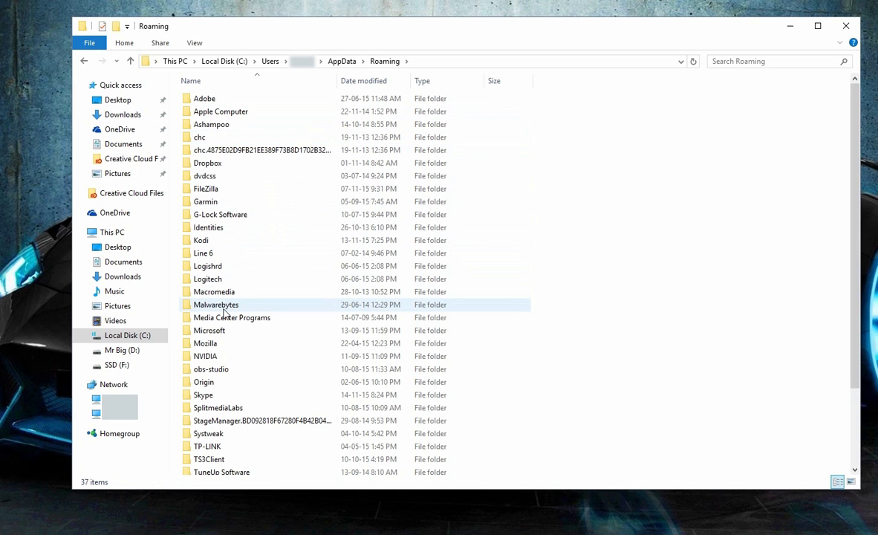
double_click(200, 240)
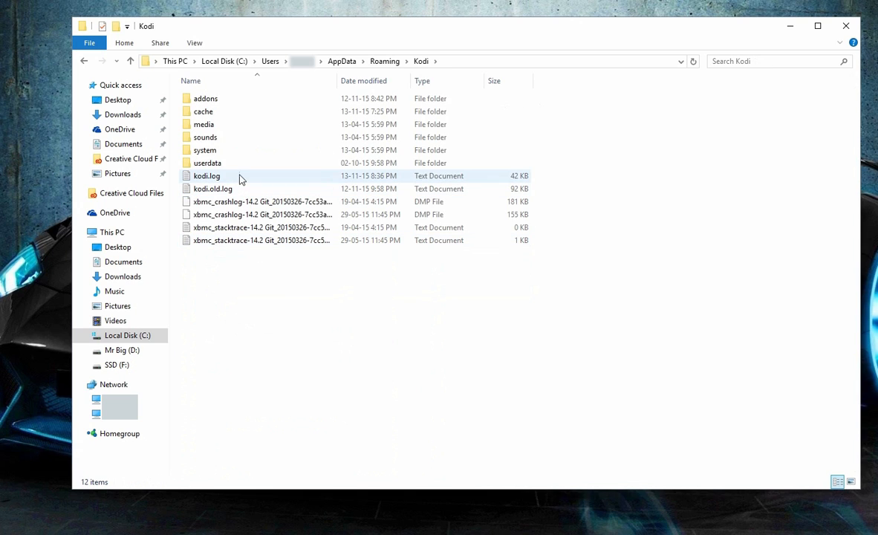
mouse_move(208, 162)
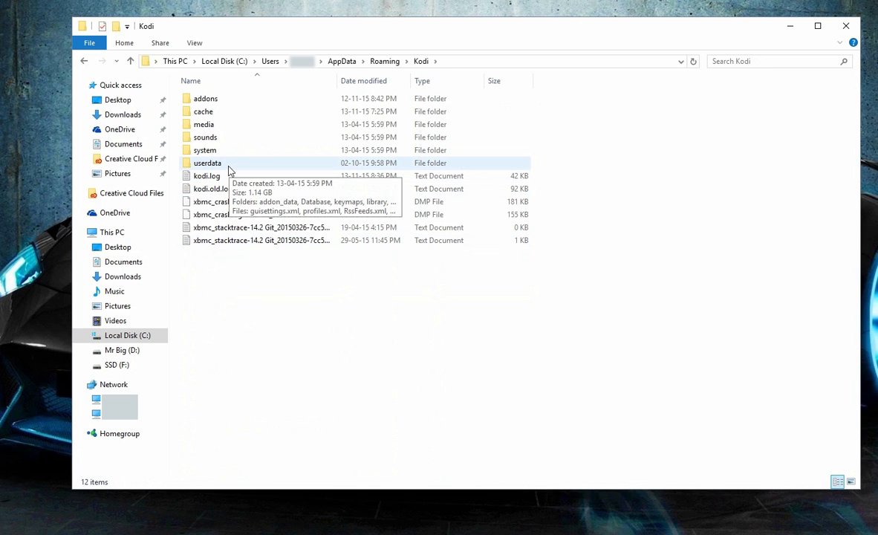
Open Kodi's userdata folder and select profiles.xml (923 bytes).
double_click(207, 163)
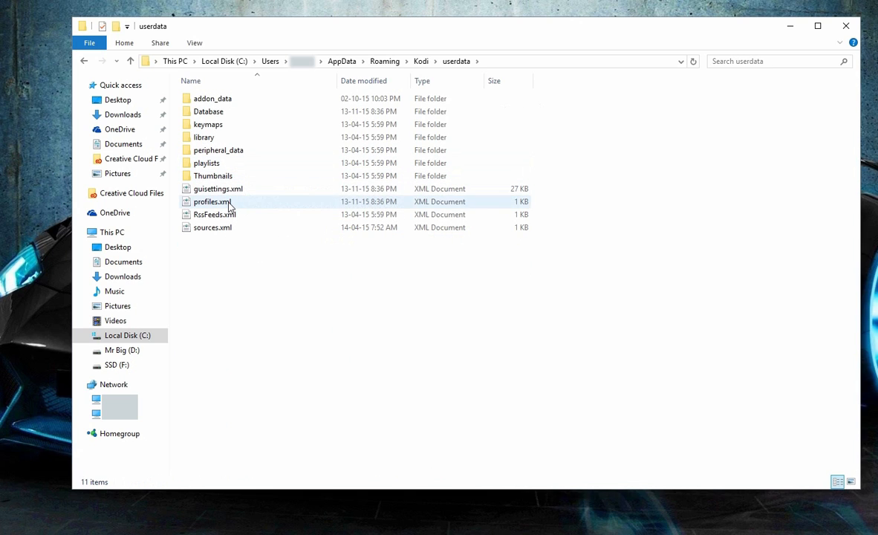
left_click(213, 201)
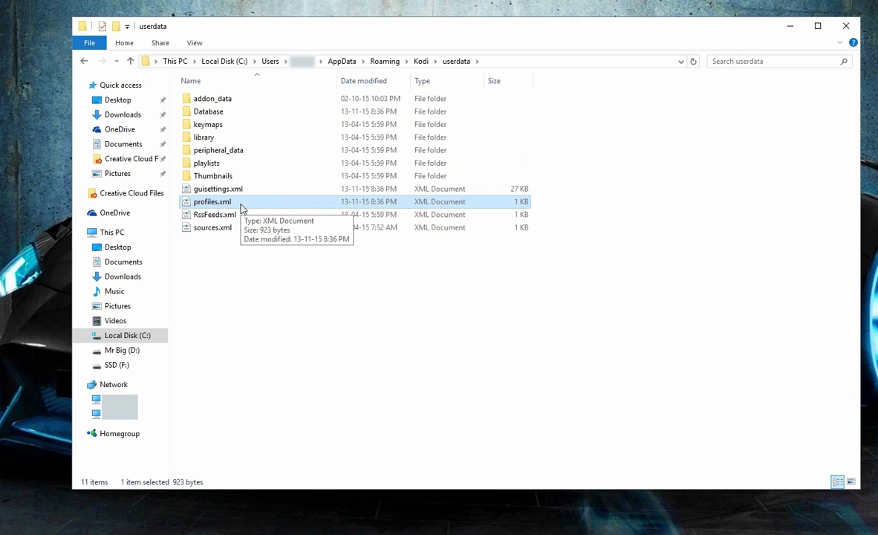
mouse_move(251, 308)
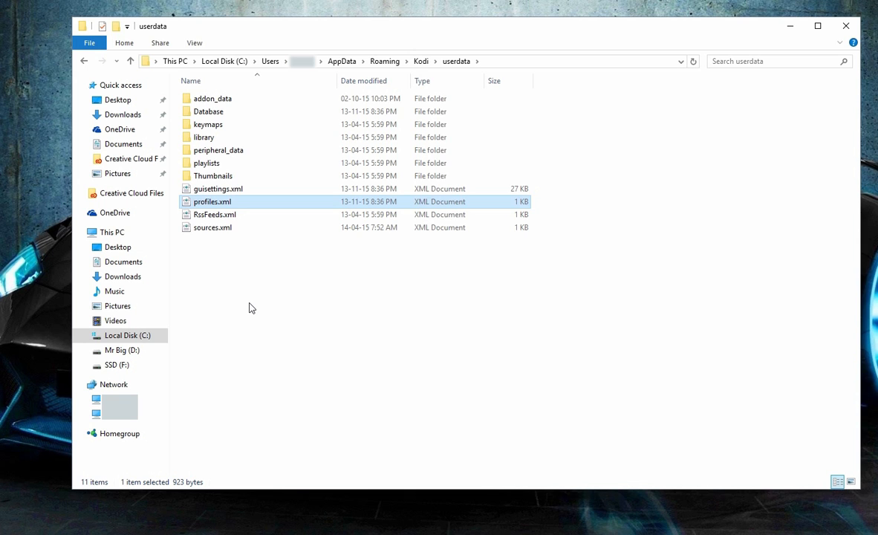
mouse_move(846, 26)
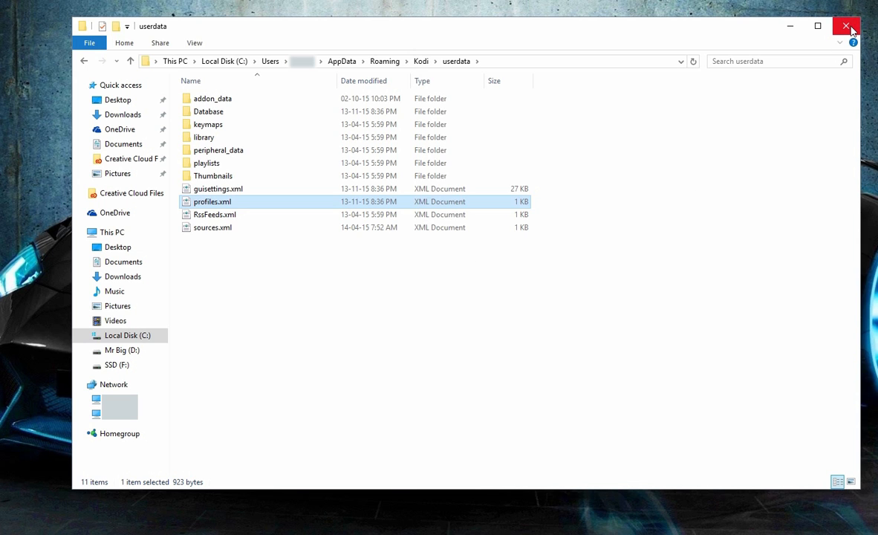